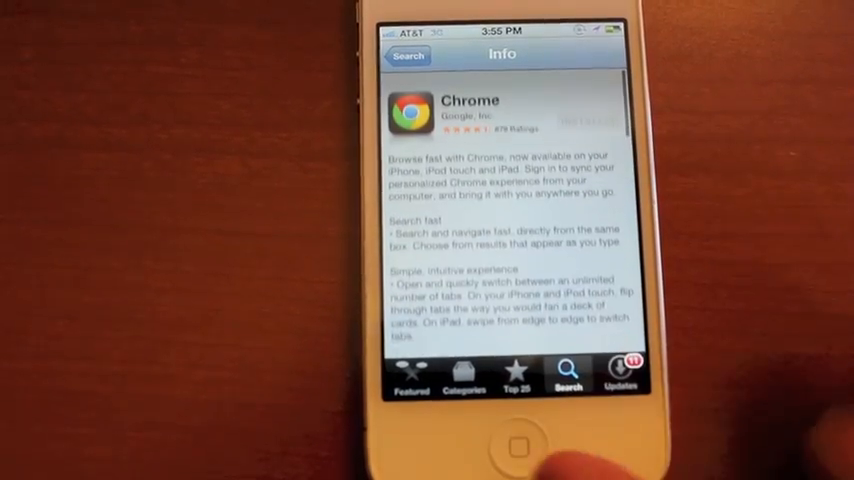
left_click(512, 448)
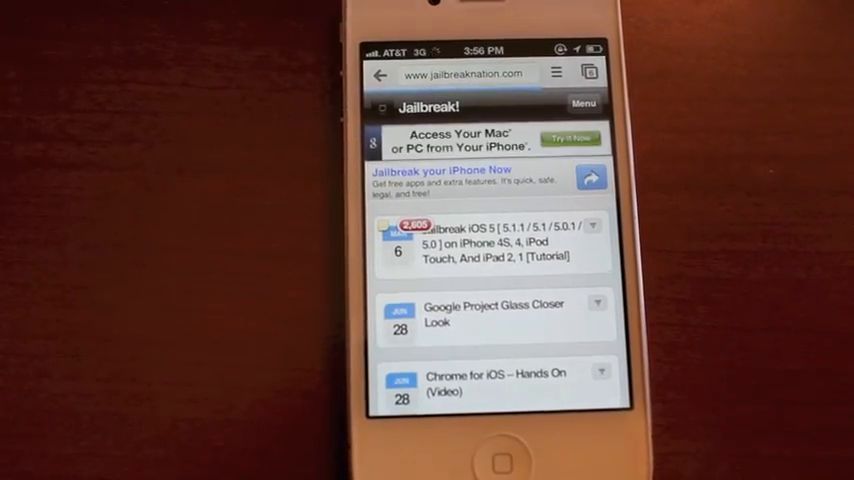
Open a new tab from the main menu showing most-visited and recently closed sites
left_click(556, 74)
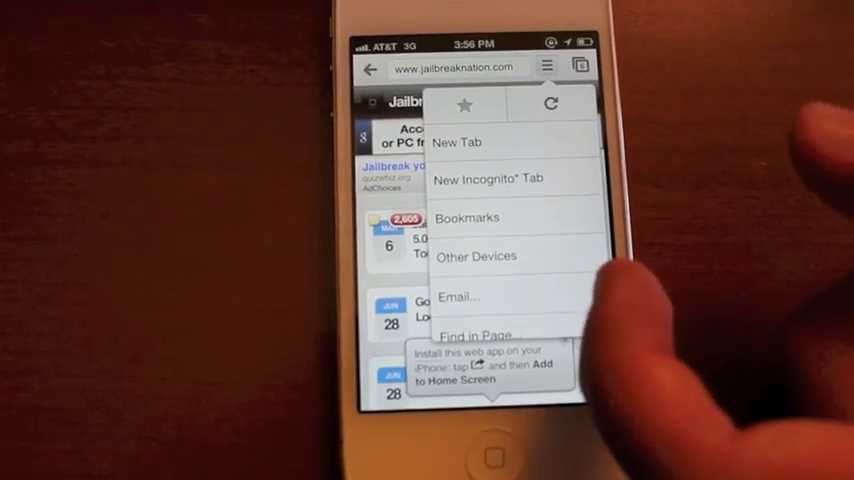
scroll("down", 3)
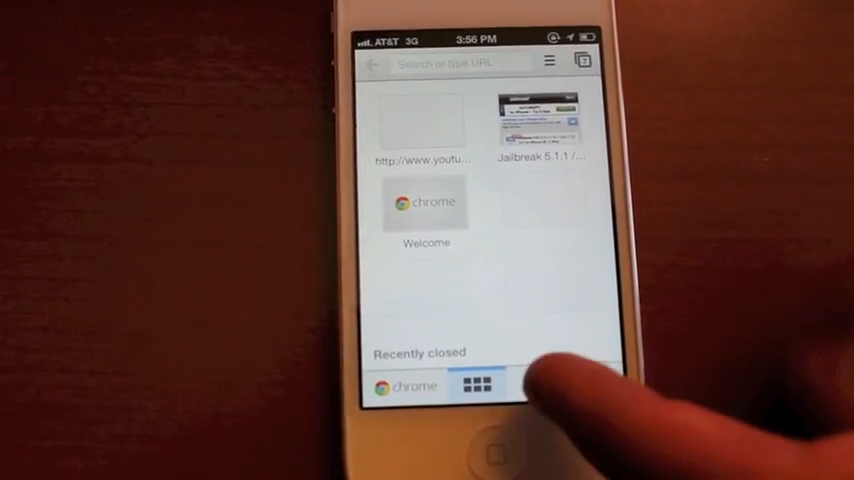
View the Other Devices section, open YouTube's mobile site and start editing its address
left_click(536, 388)
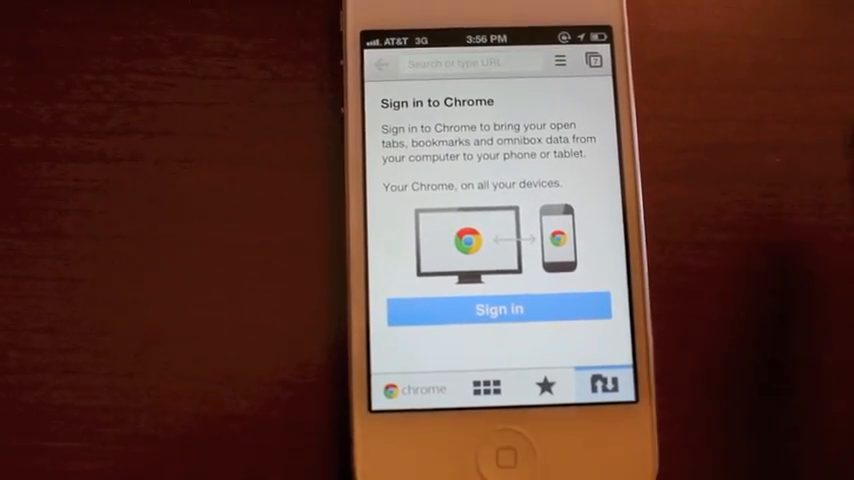
left_click(592, 60)
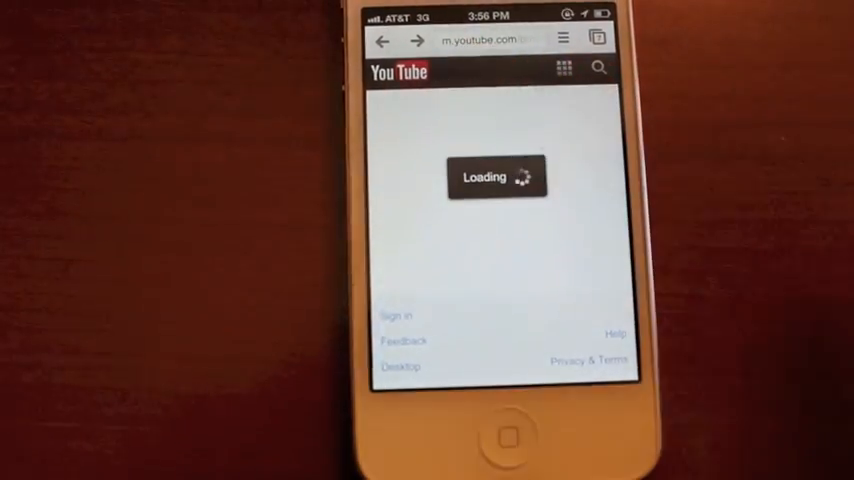
left_click(490, 40)
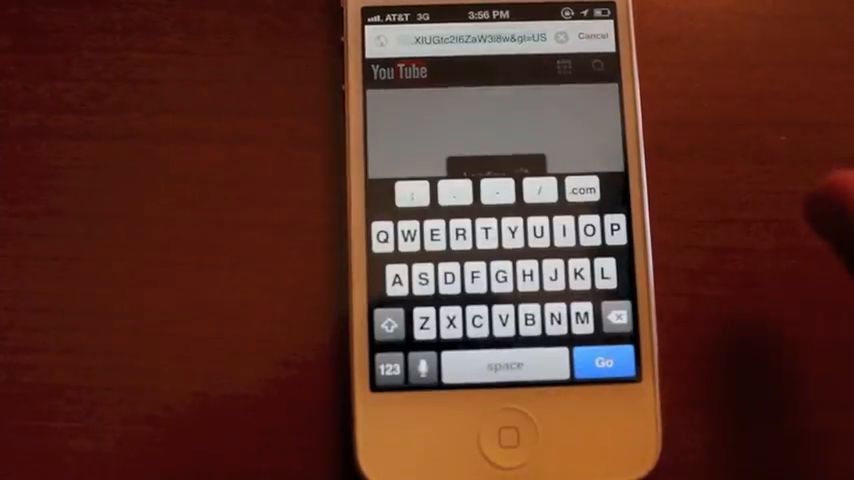